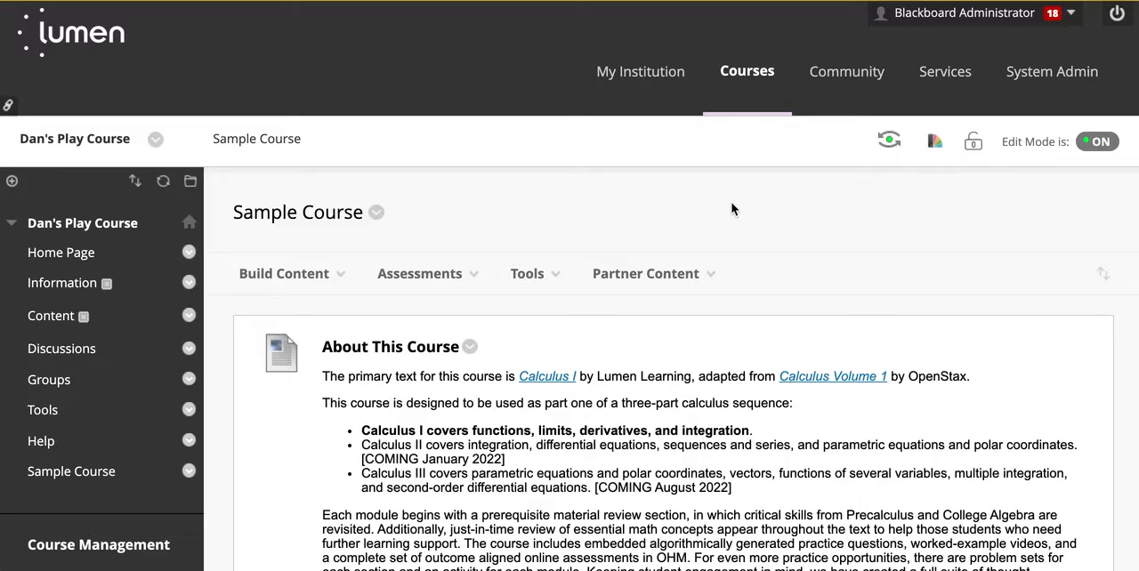
- Open the OHM Student Assignment - Tutorial item from the Sample Course page
scroll(down, 3)
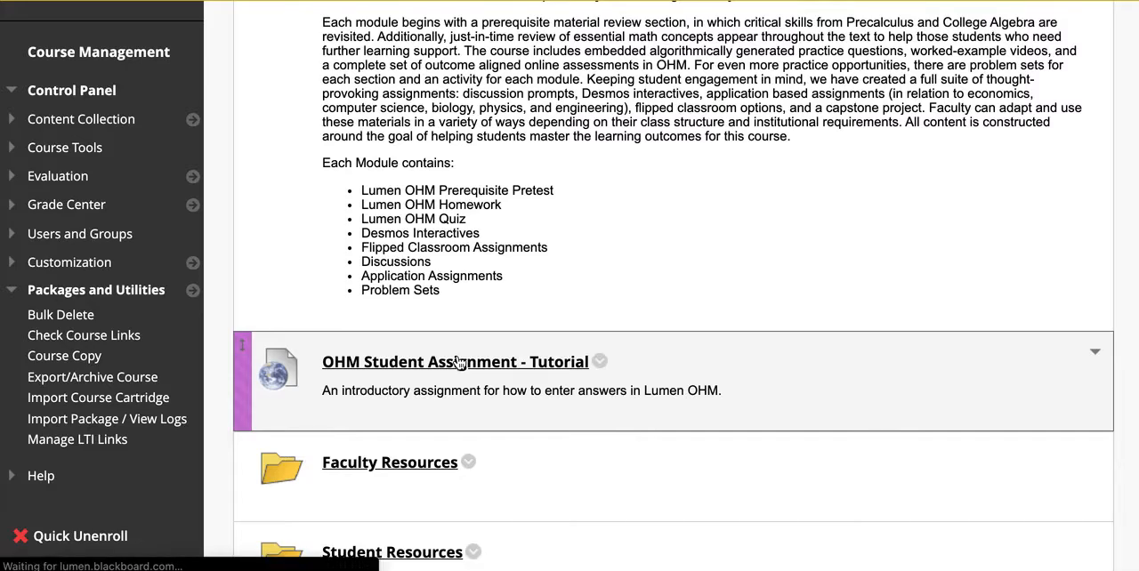
click(456, 361)
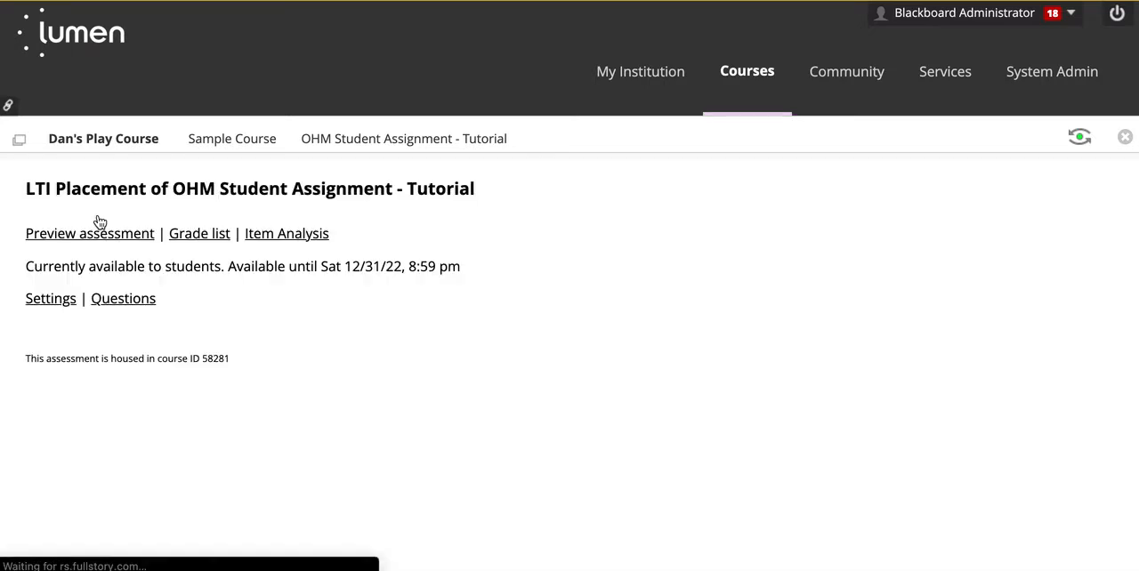
mouse_move(238, 367)
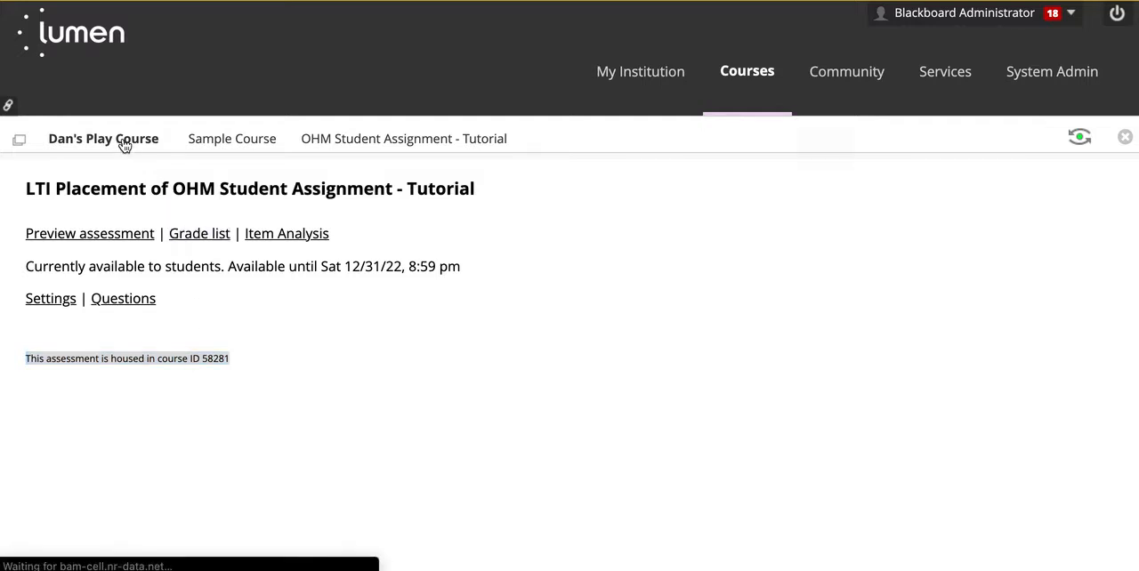
- Return to Dan's Play Course home via the breadcrumb
click(103, 138)
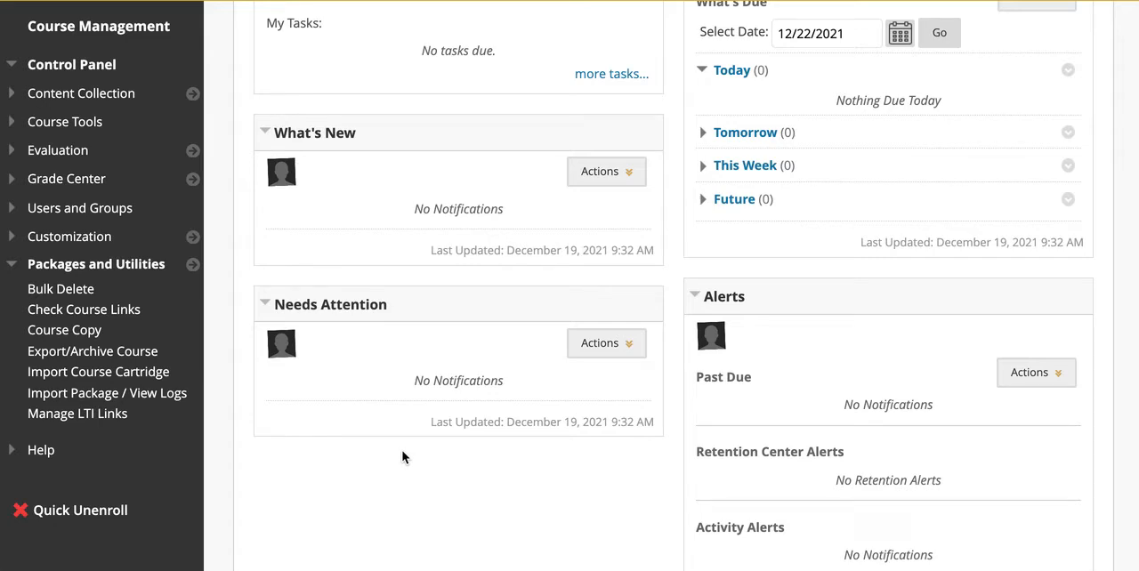
mouse_move(78, 331)
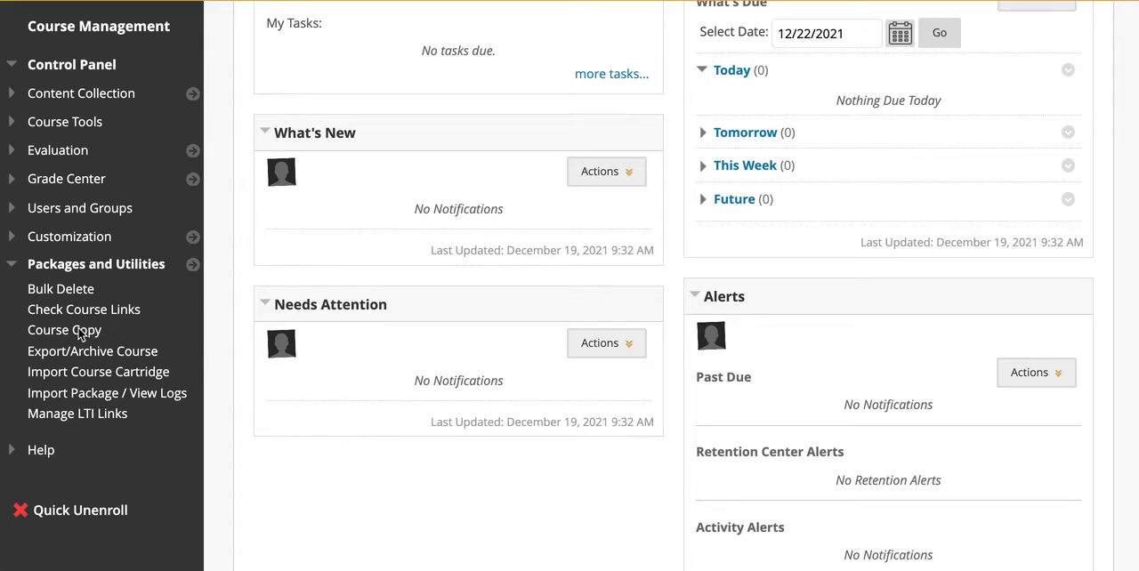
- Start a Course Copy using 'Copy Course Materials into an Existing Course'
click(64, 331)
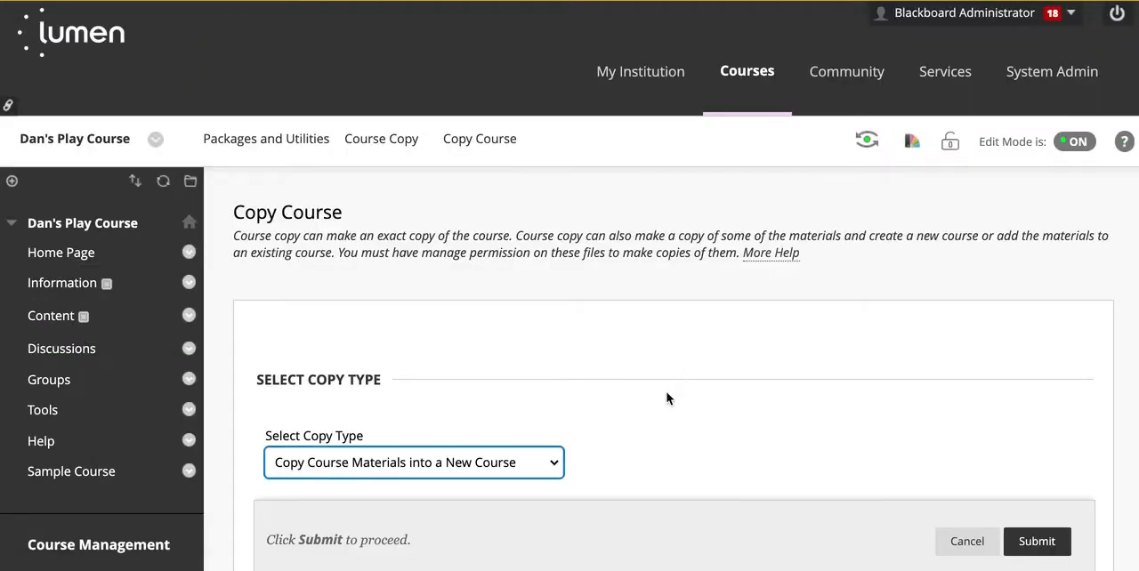
scroll(down, 3)
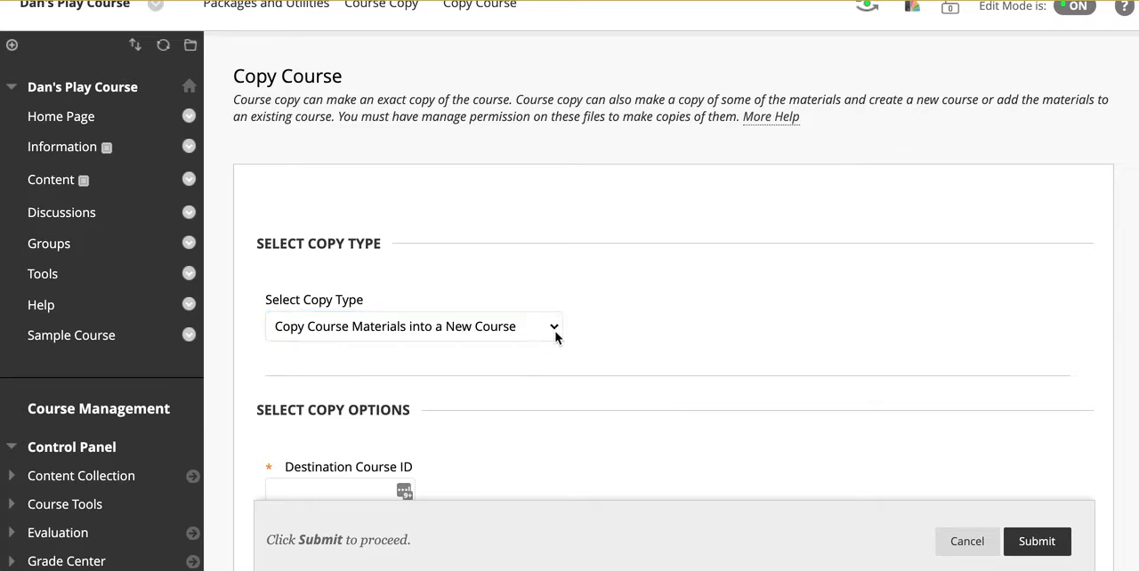
click(413, 328)
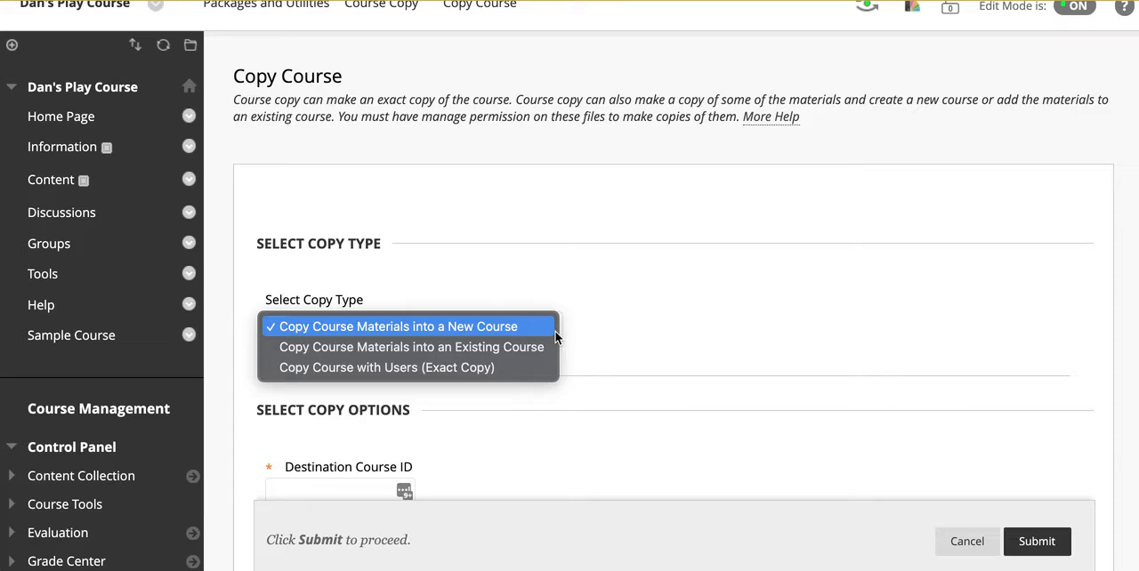
mouse_move(544, 347)
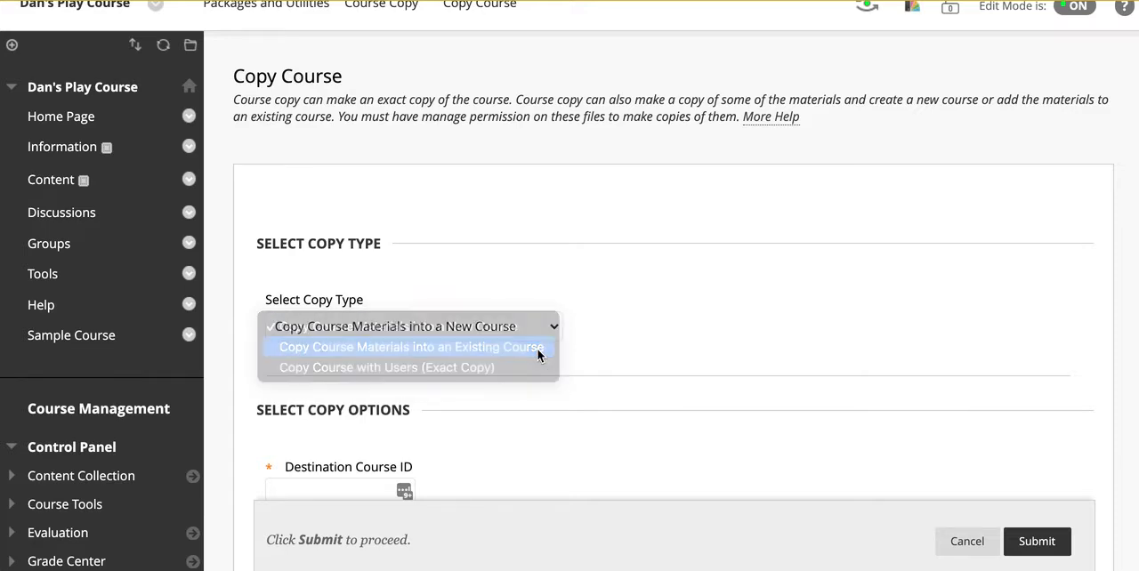
click(409, 347)
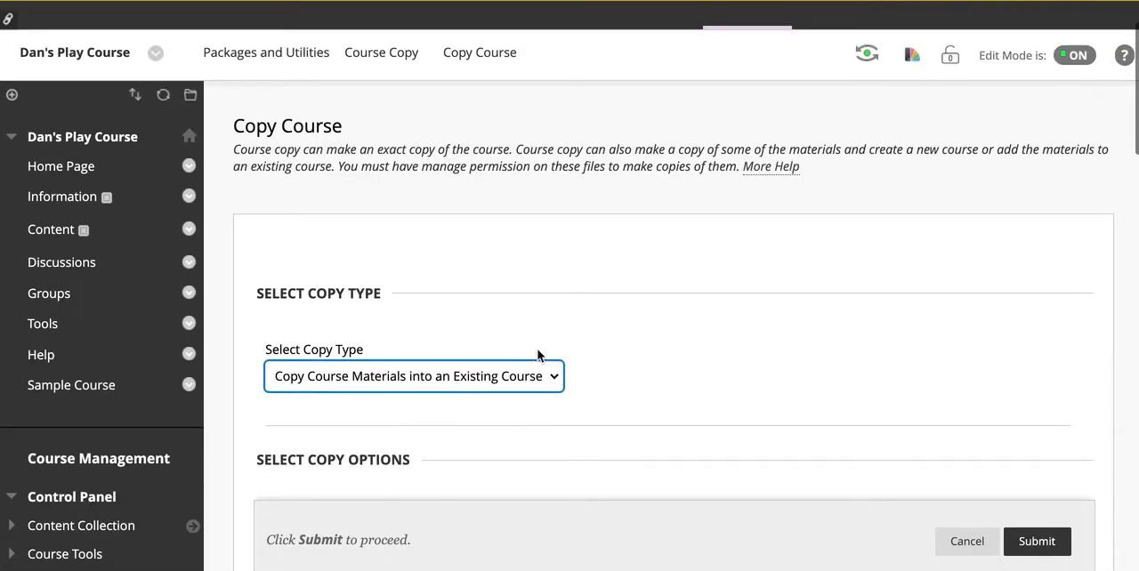
- Set Destination Course ID to Course2, select all course materials, and submit the copy
scroll(down, 3)
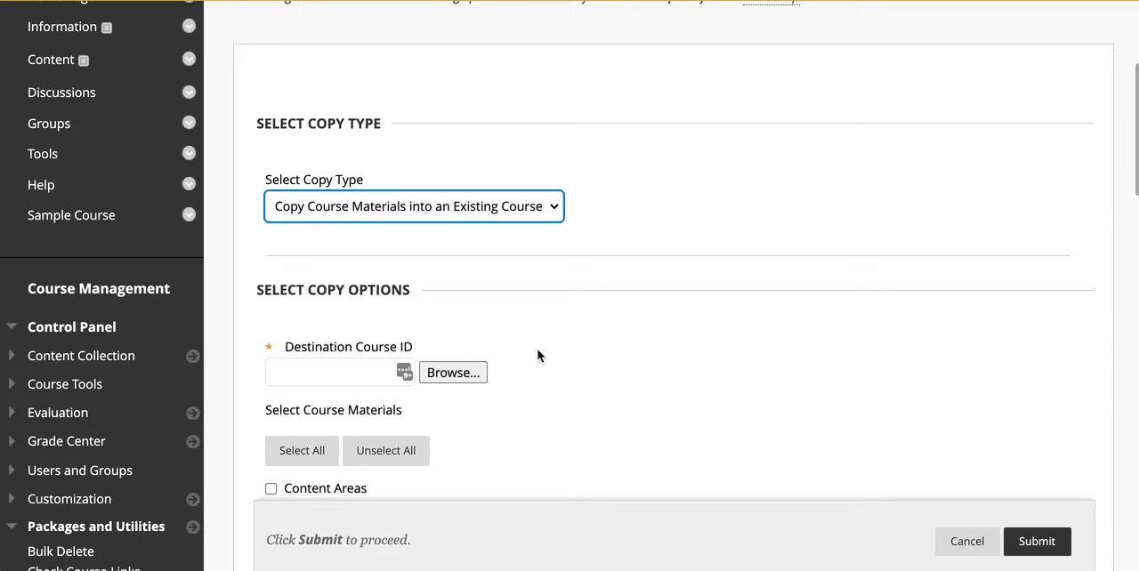
click(338, 372)
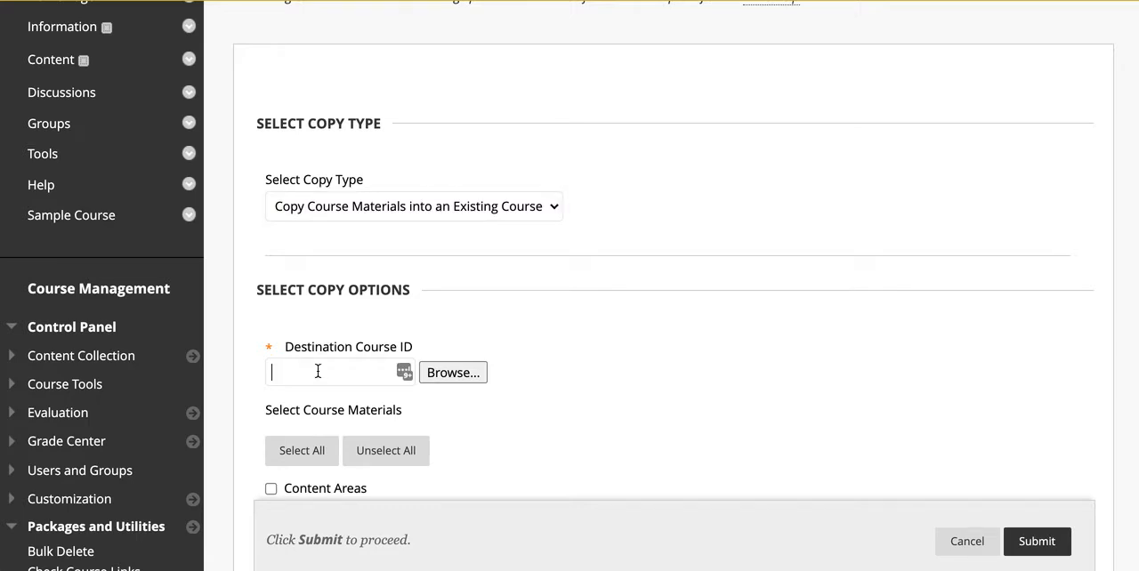
click(338, 372)
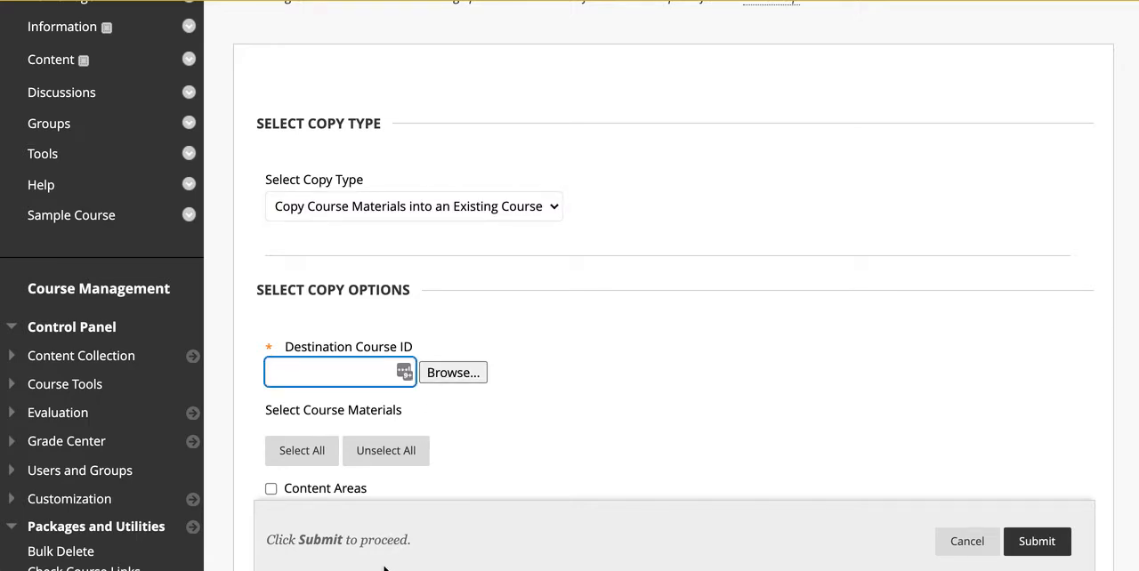
text(Course2)
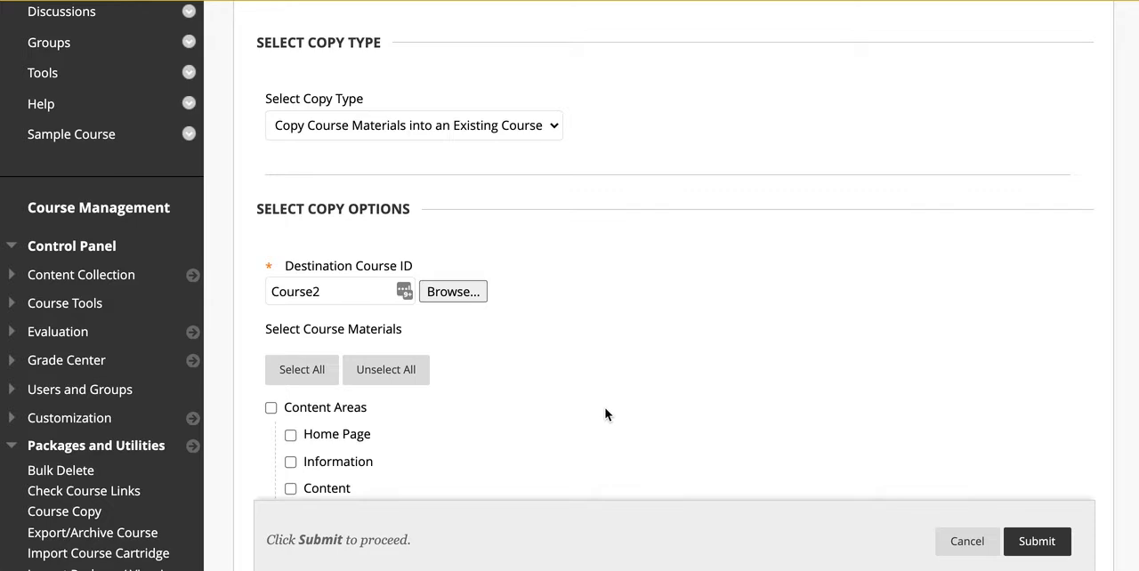
mouse_move(349, 381)
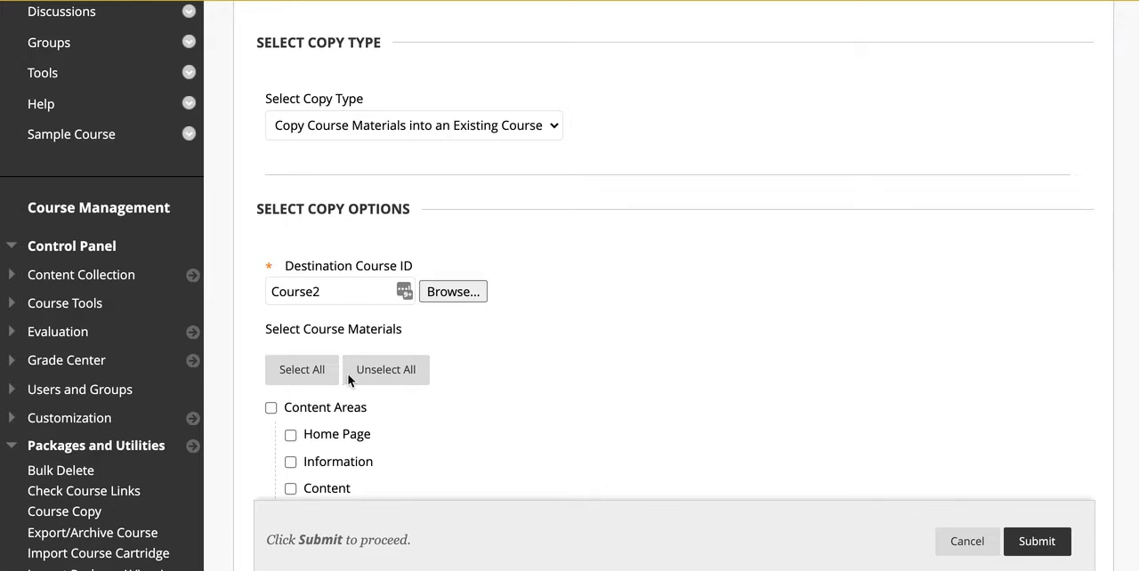
click(302, 370)
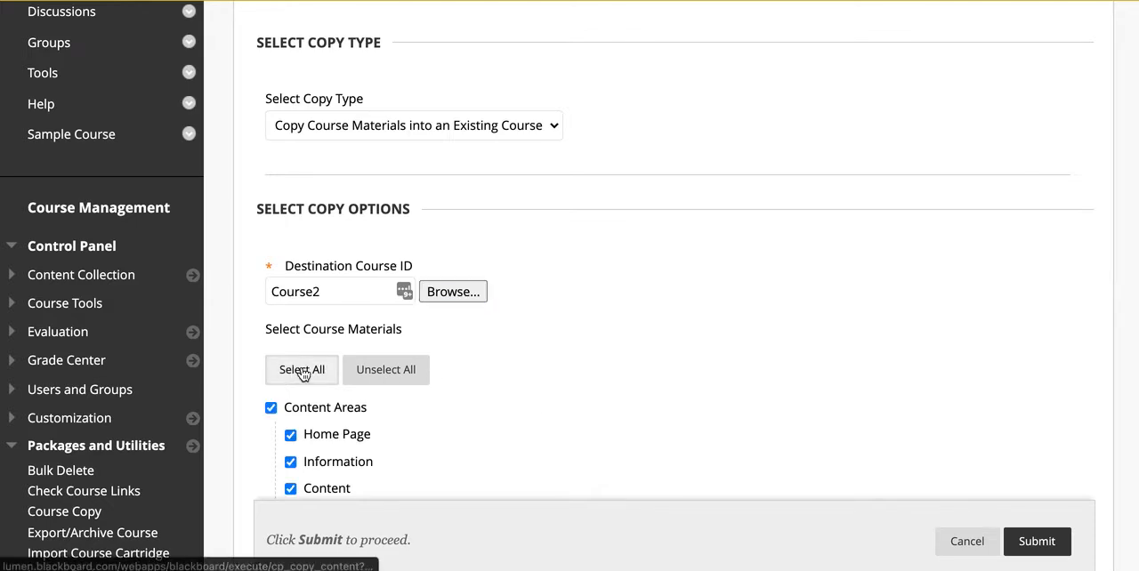
scroll(down, 3)
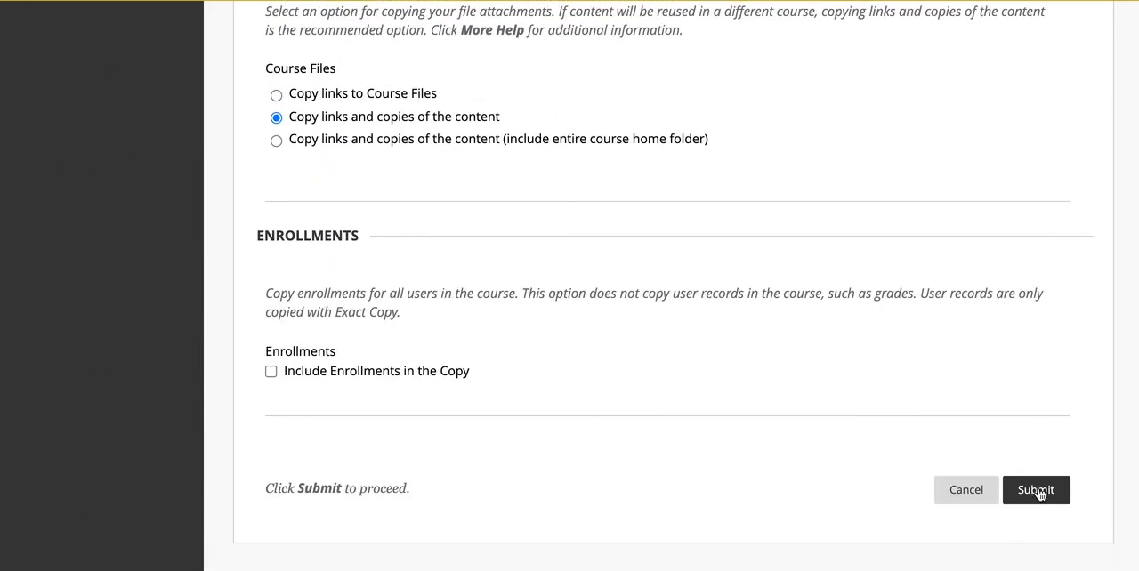
click(1036, 489)
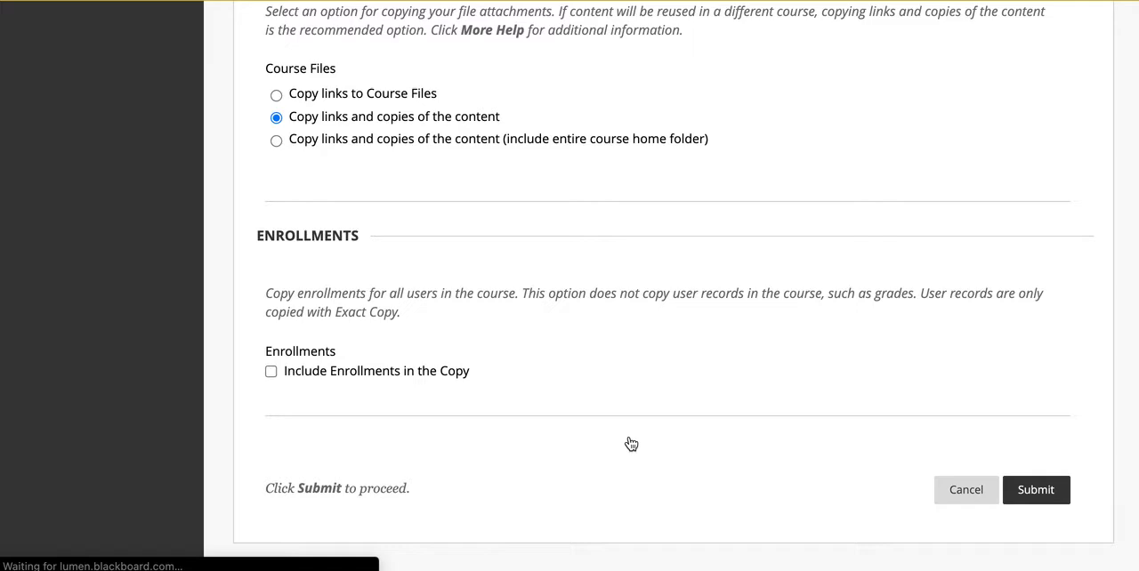
- Go to Dan Course 2, where the copy into Course2 is reported complete
click(1035, 490)
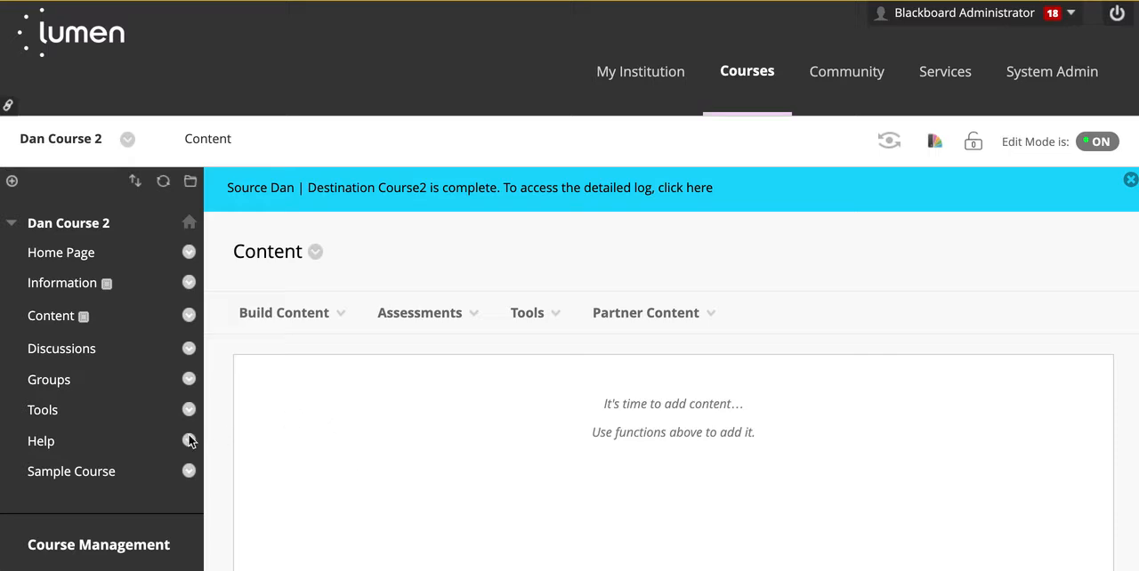
mouse_move(47, 478)
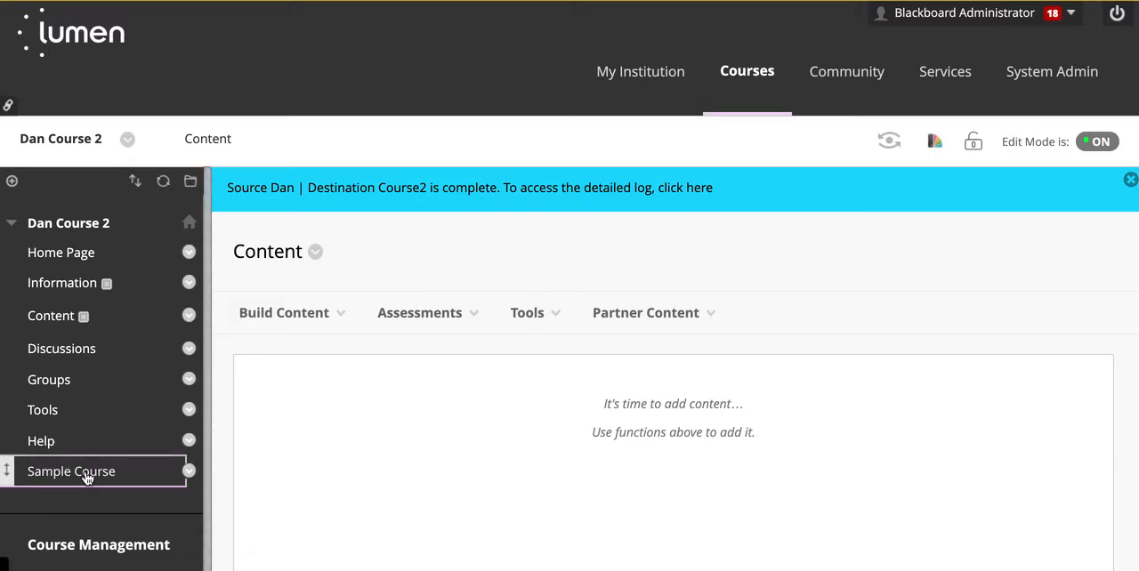
- View the copied materials in Dan Course 2's Sample Course area down to the OHM tutorial item
click(71, 472)
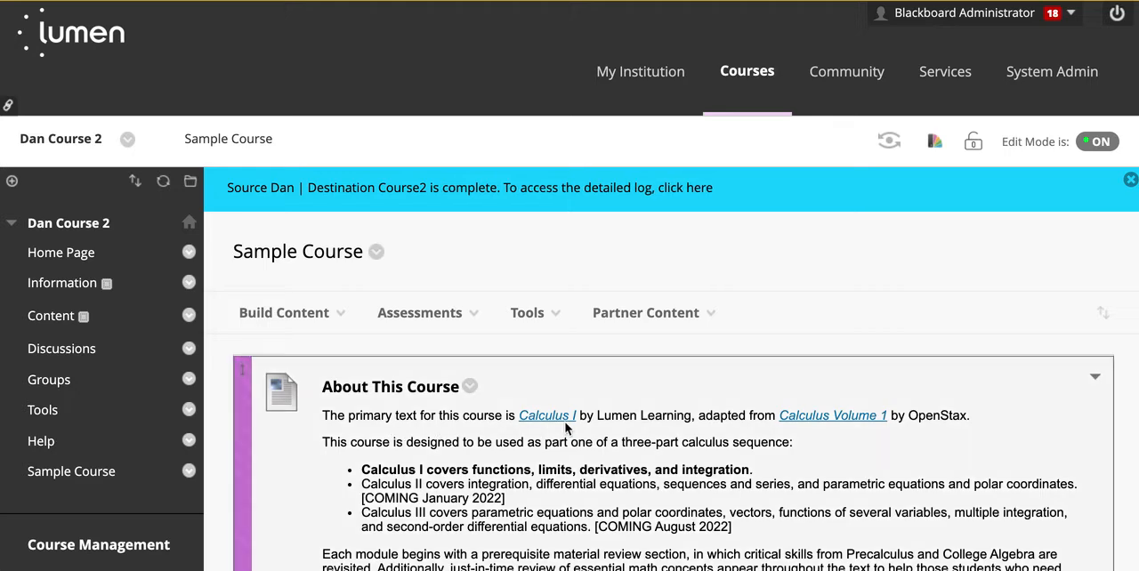
scroll(down, 3)
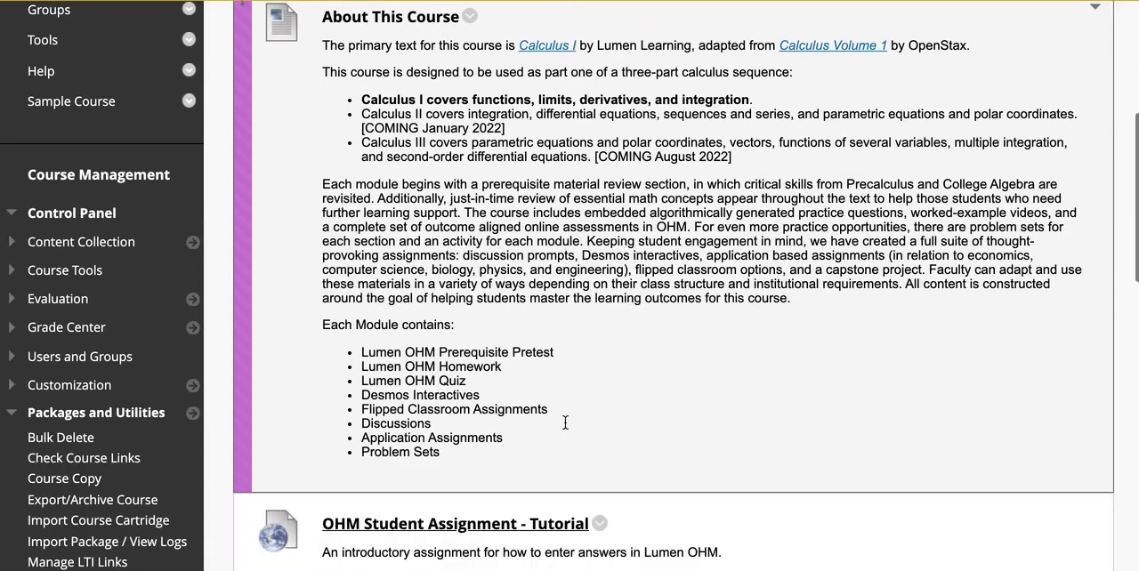
scroll(down, 3)
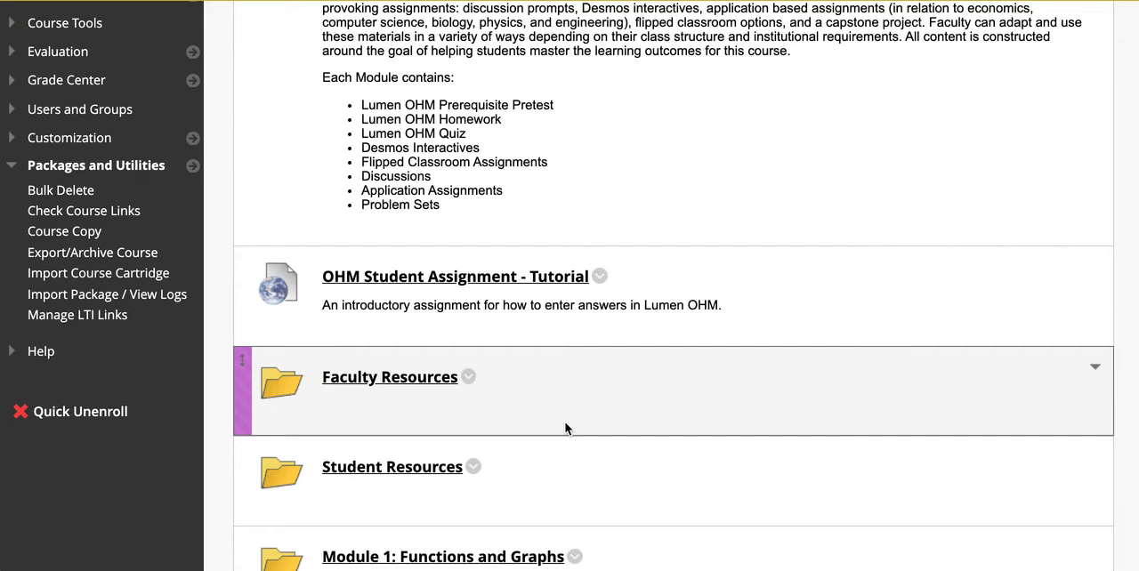
mouse_move(546, 280)
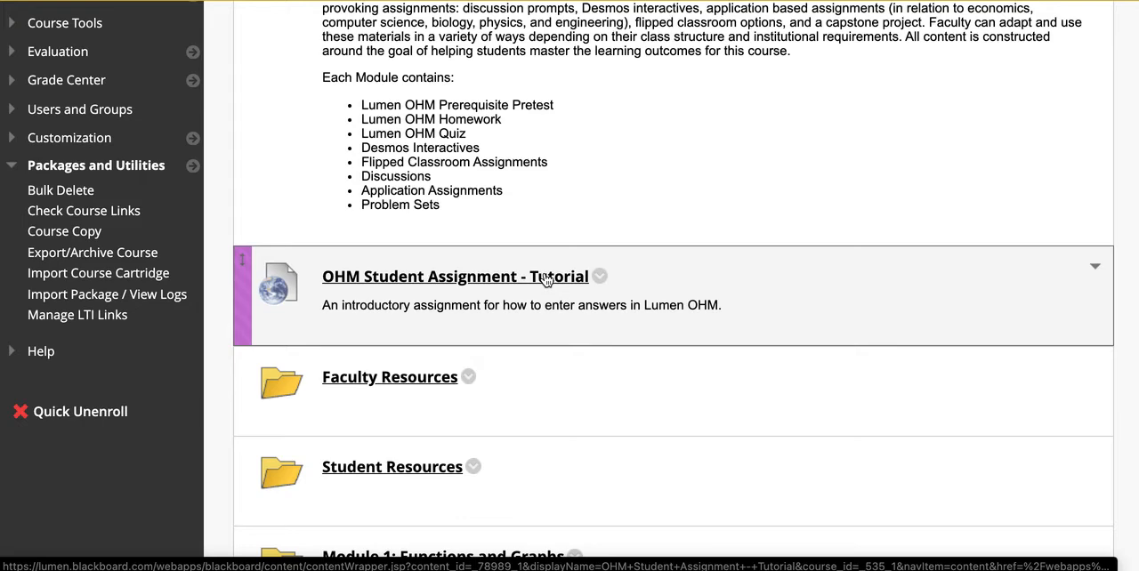
mouse_move(479, 288)
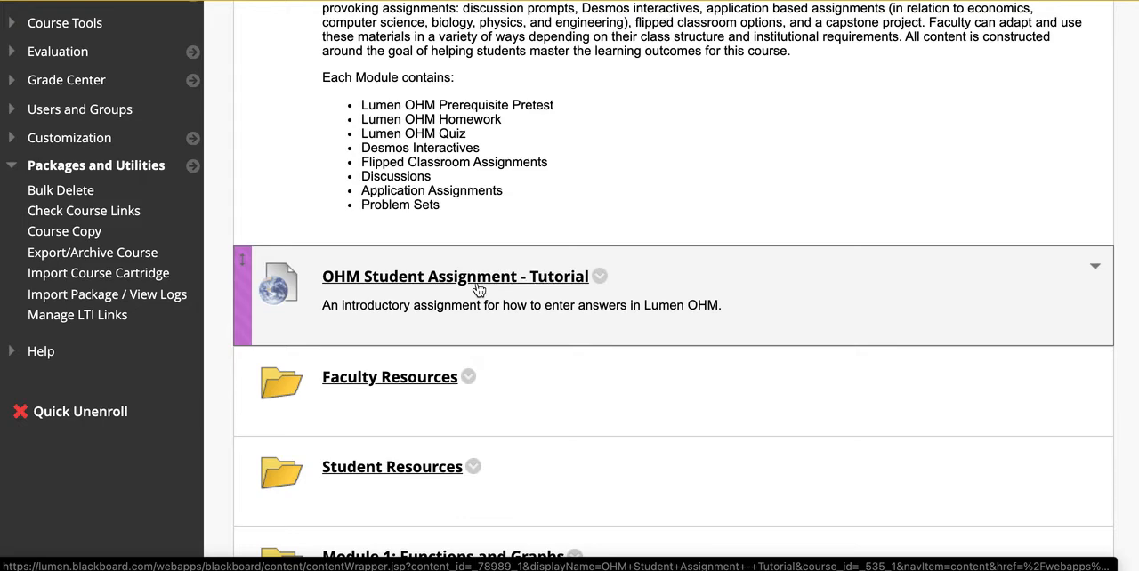
- Launch the OHM Student Assignment tutorial to reach the Lumen OHM course-linking prompt
click(455, 277)
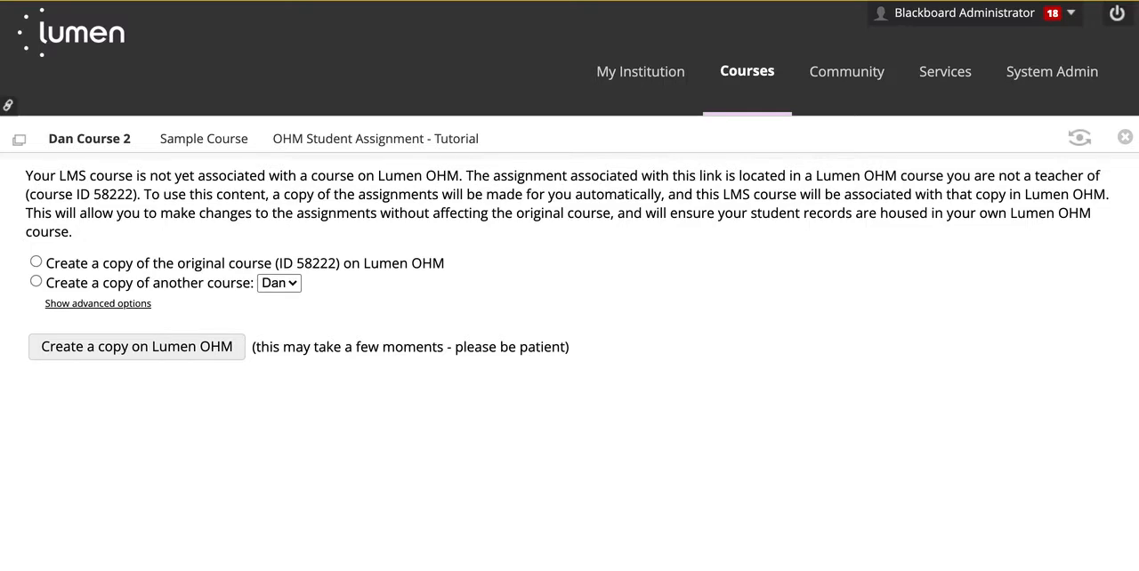
mouse_move(498, 449)
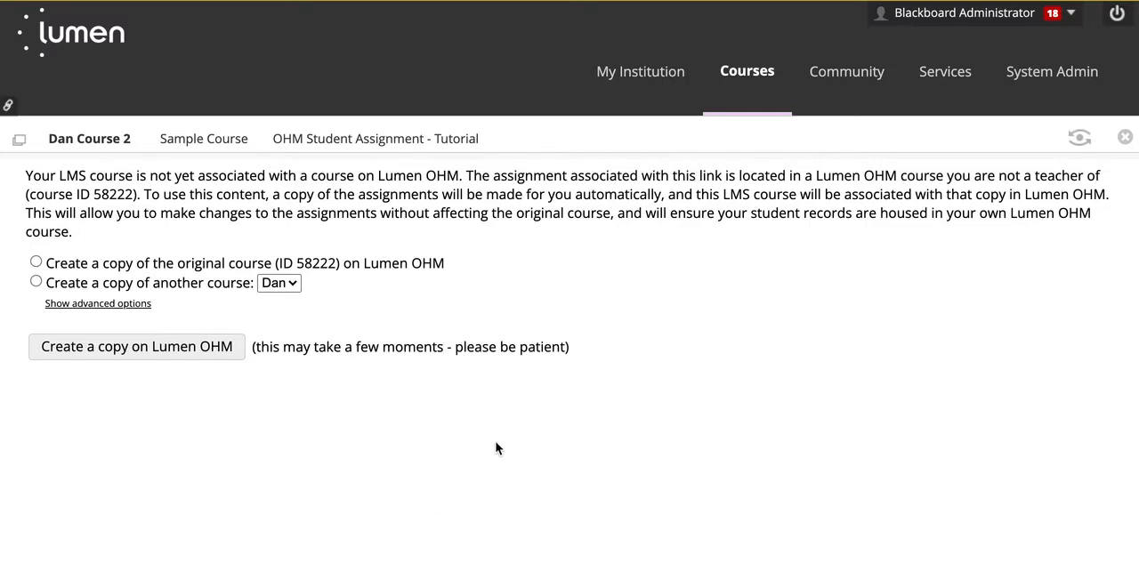
mouse_move(337, 320)
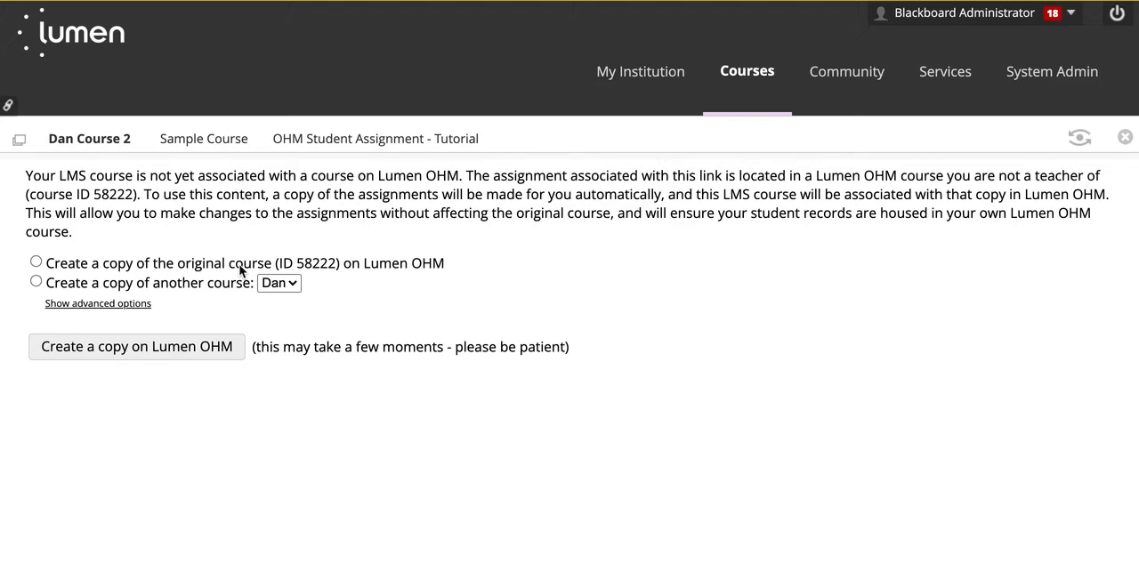
mouse_move(103, 203)
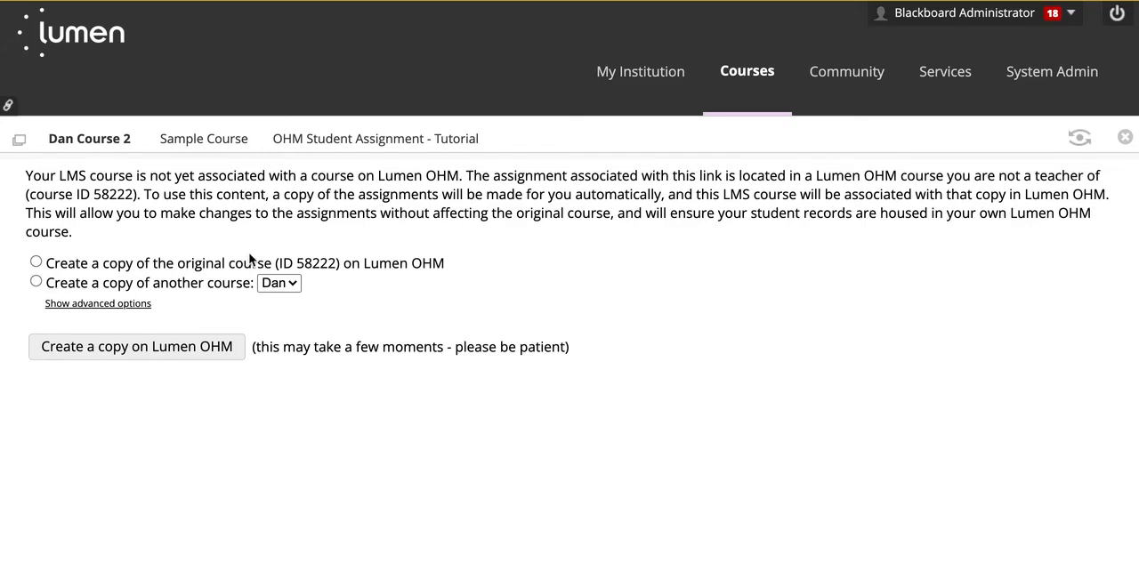
mouse_move(337, 264)
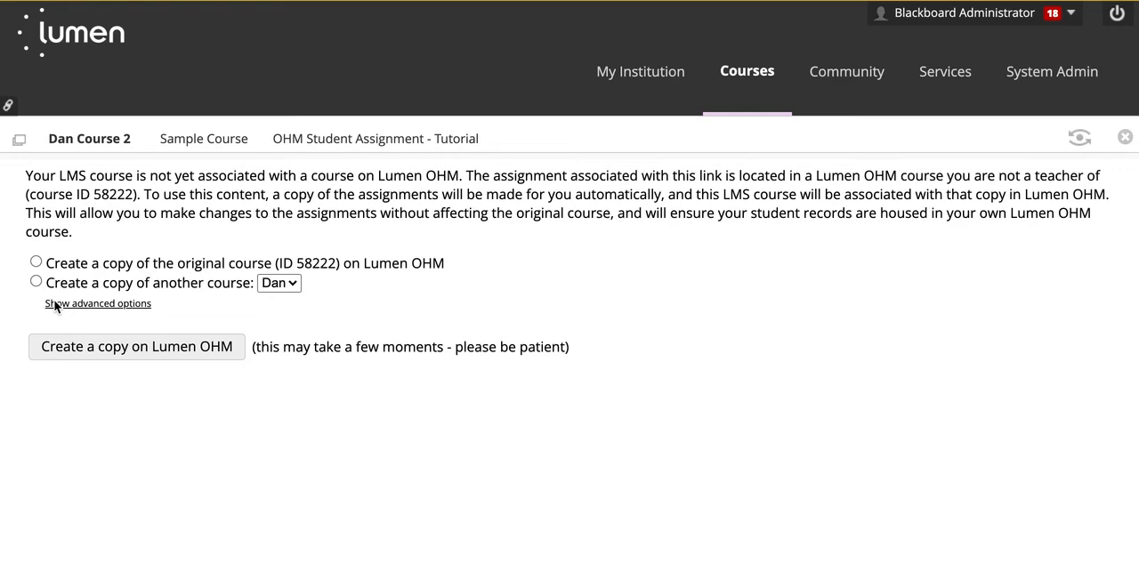
- Under advanced options, create a copy of the Dan course on Lumen OHM and link to it
click(97, 303)
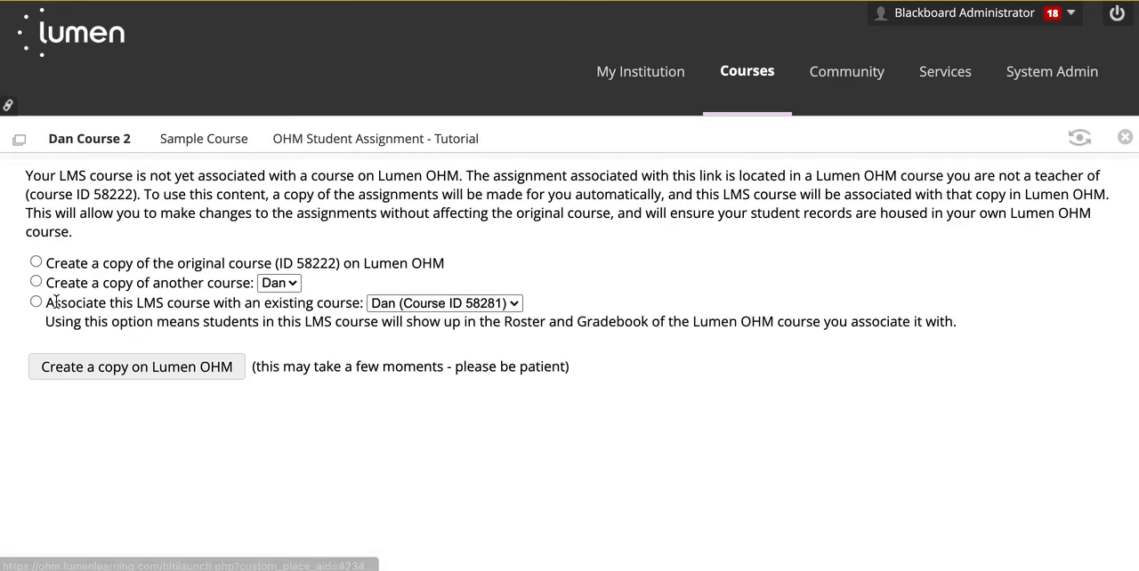
mouse_move(329, 310)
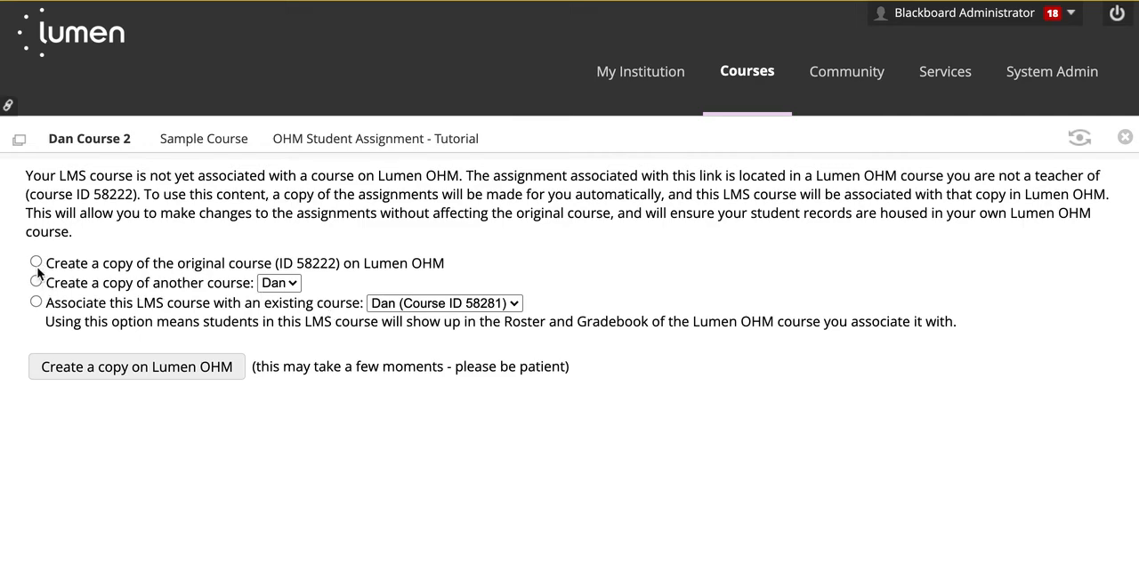
click(35, 263)
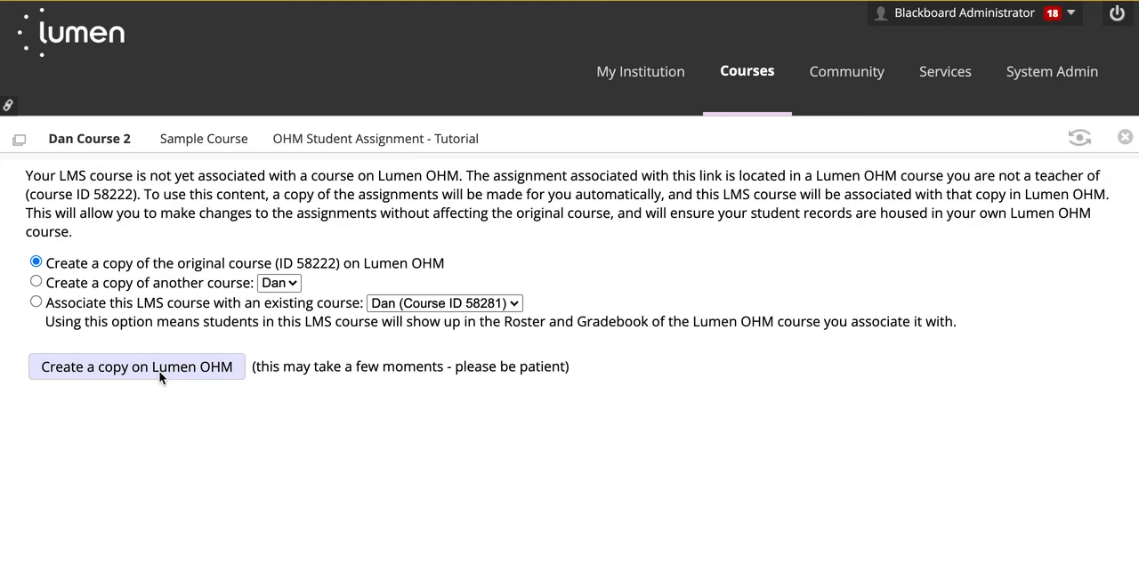
click(35, 281)
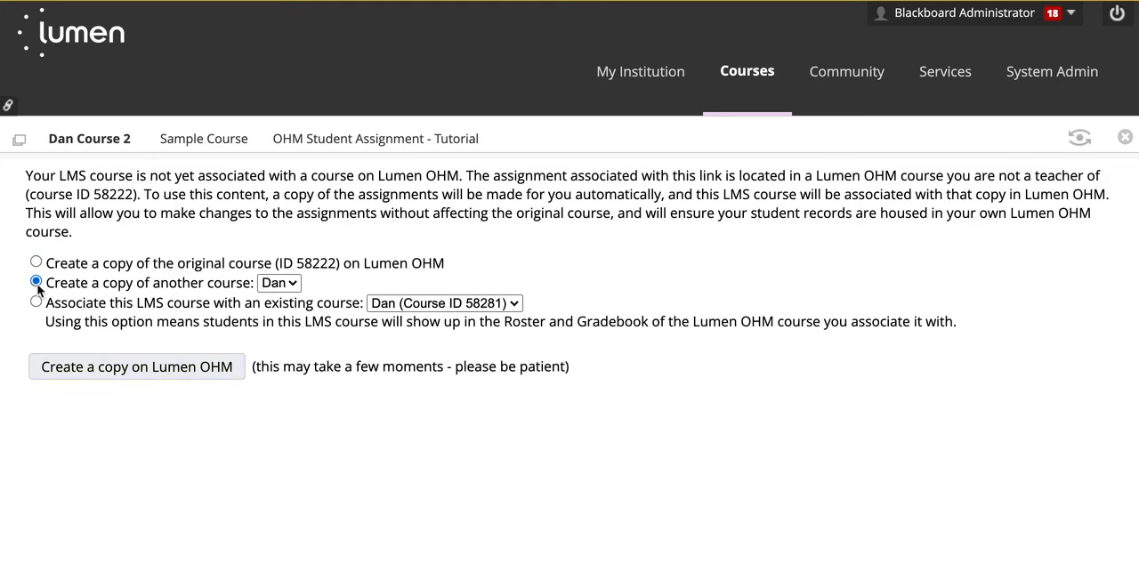
click(135, 366)
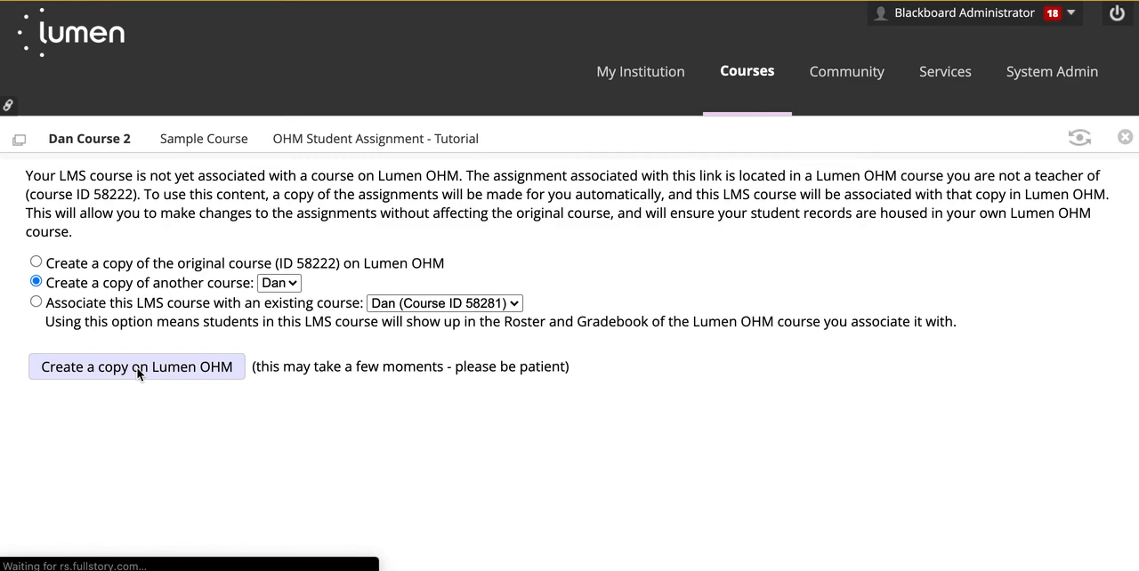
click(136, 367)
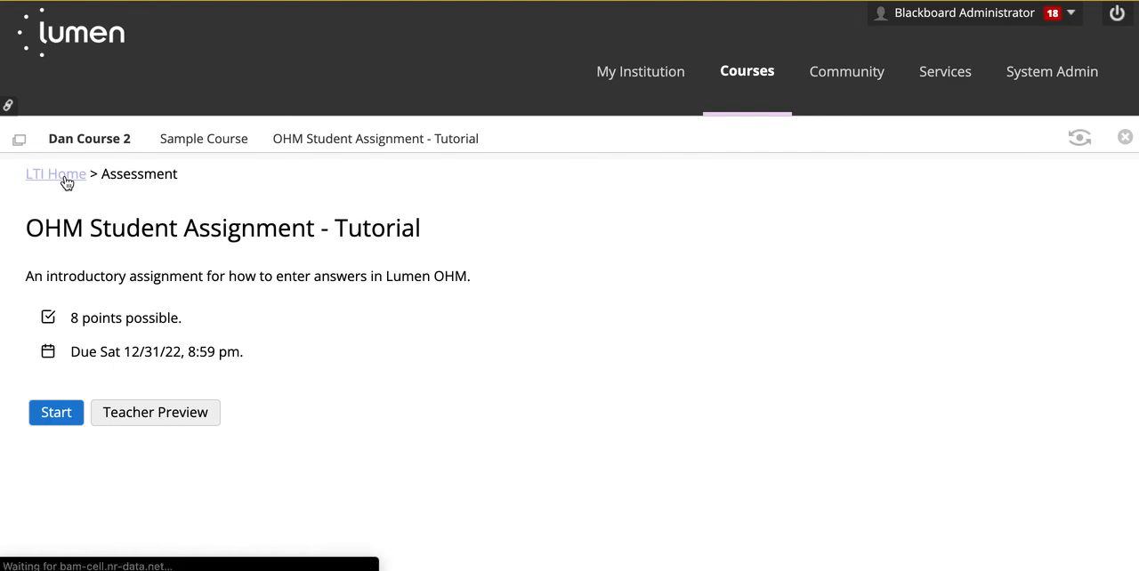
- From LTI Home and Questions, navigate to the new Course2 home page (course ID 58750)
click(55, 174)
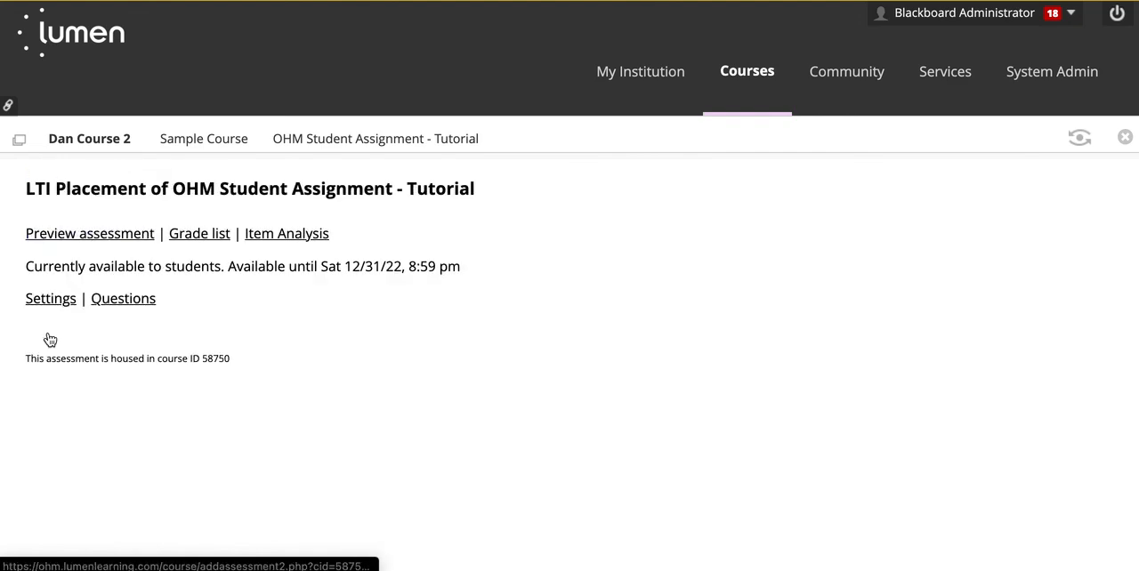
mouse_move(229, 374)
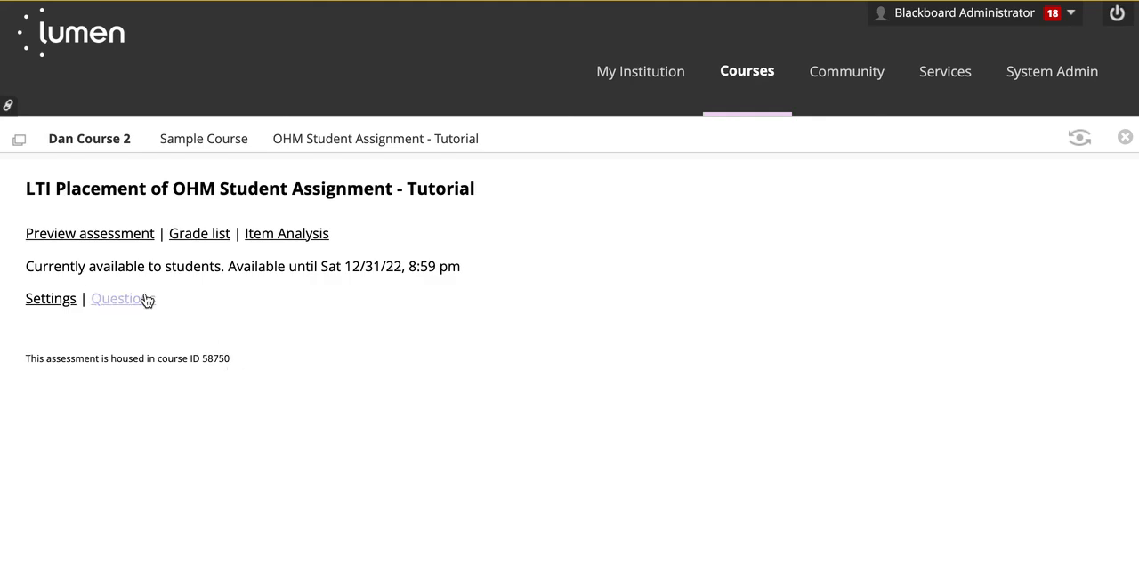
click(116, 298)
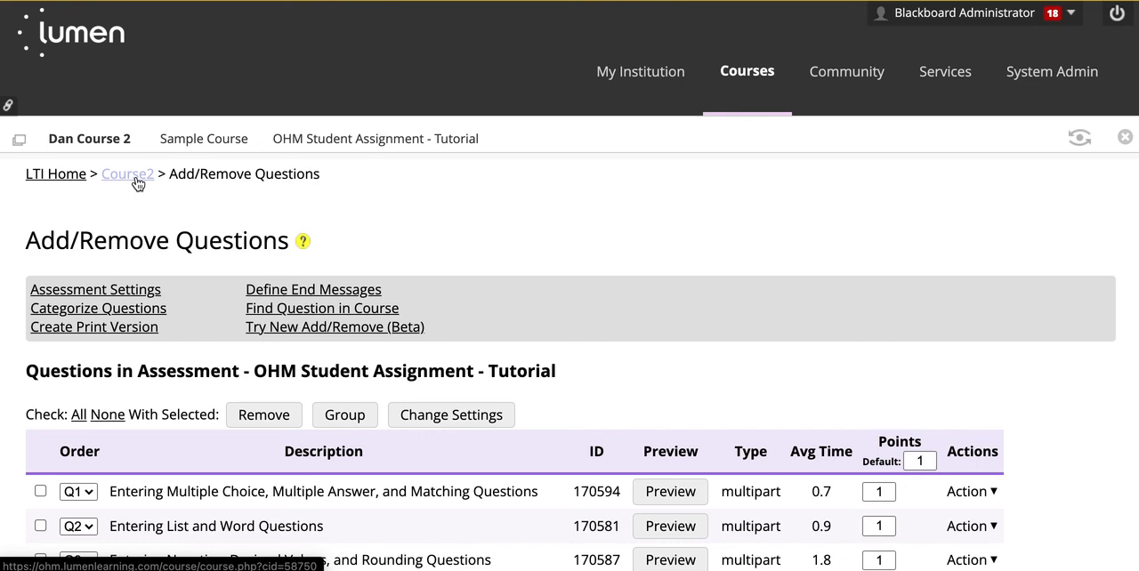
click(127, 174)
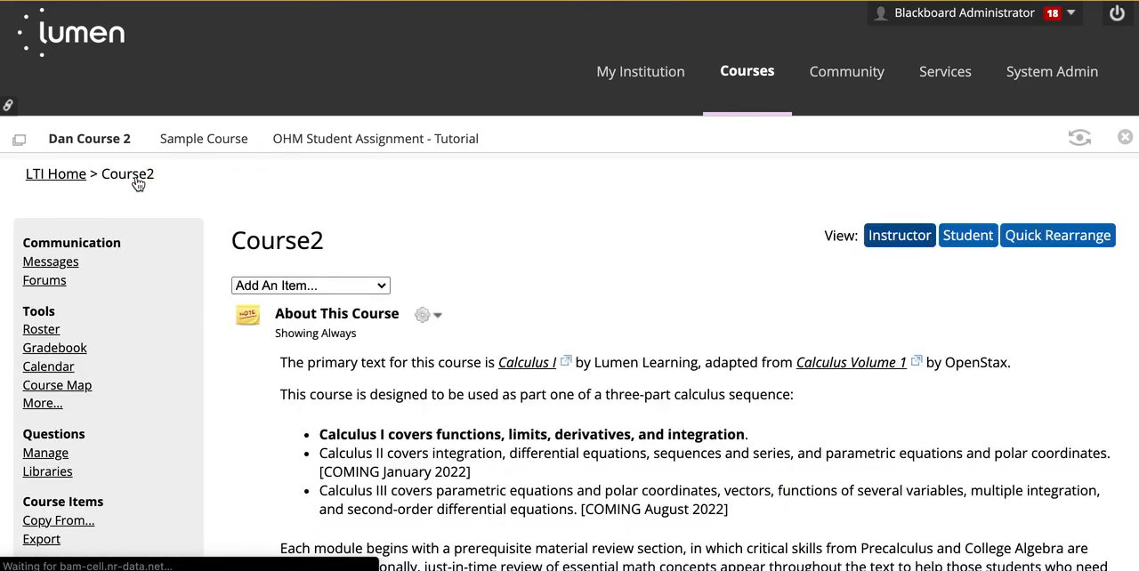